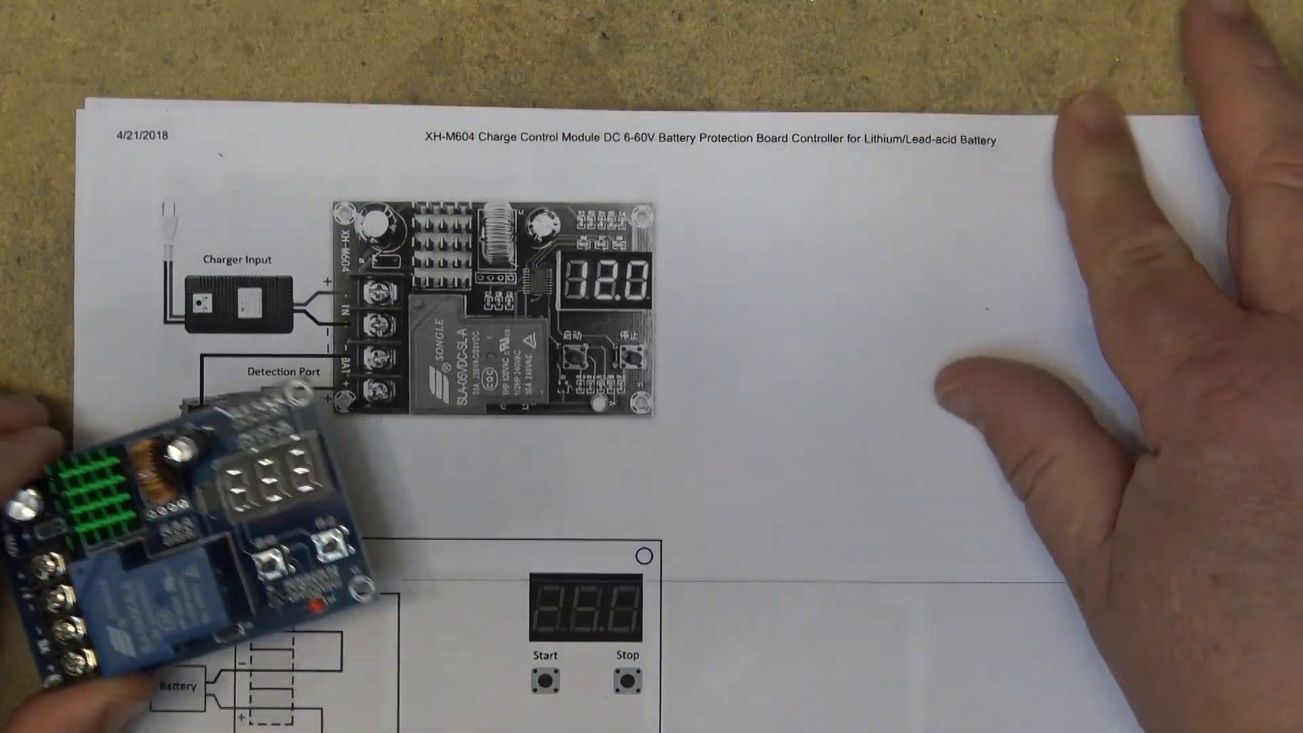
{"action": "scroll", "scroll_direction": "down", "scroll_amount": 3}
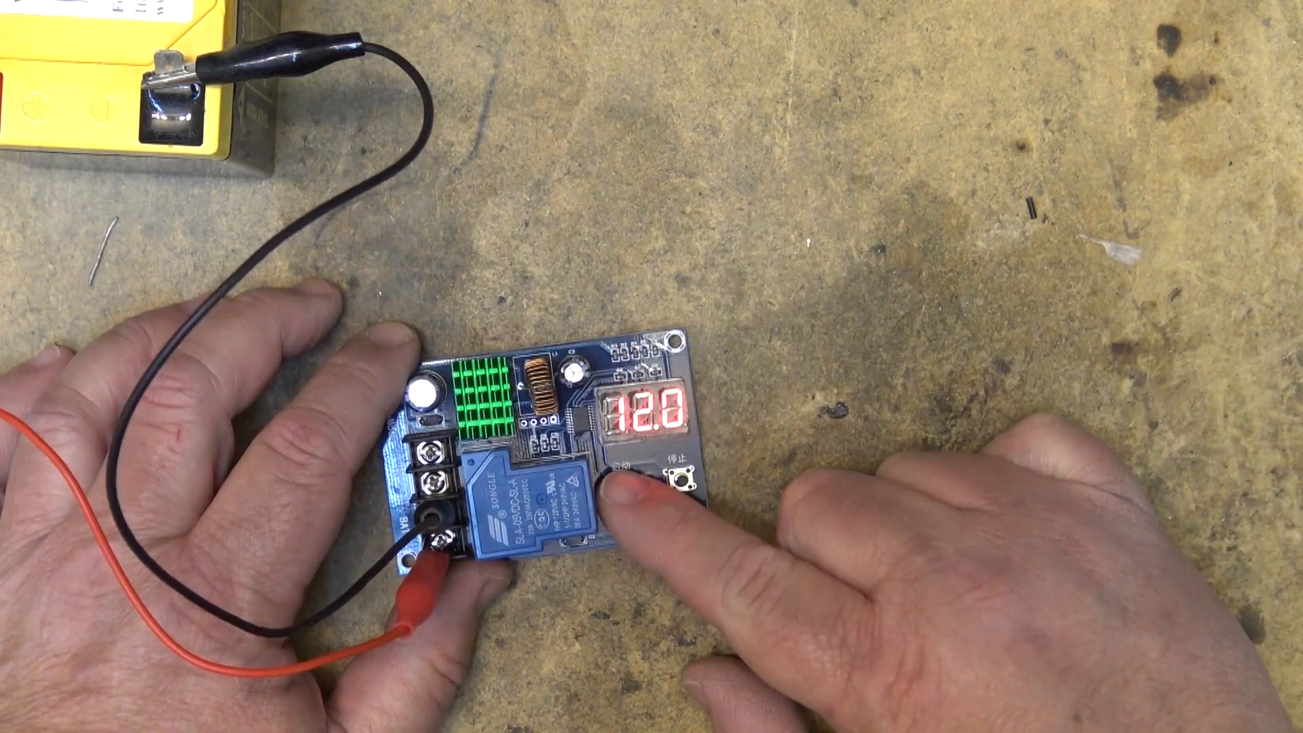
{"action": "left_click", "coordinate": [682, 474]}
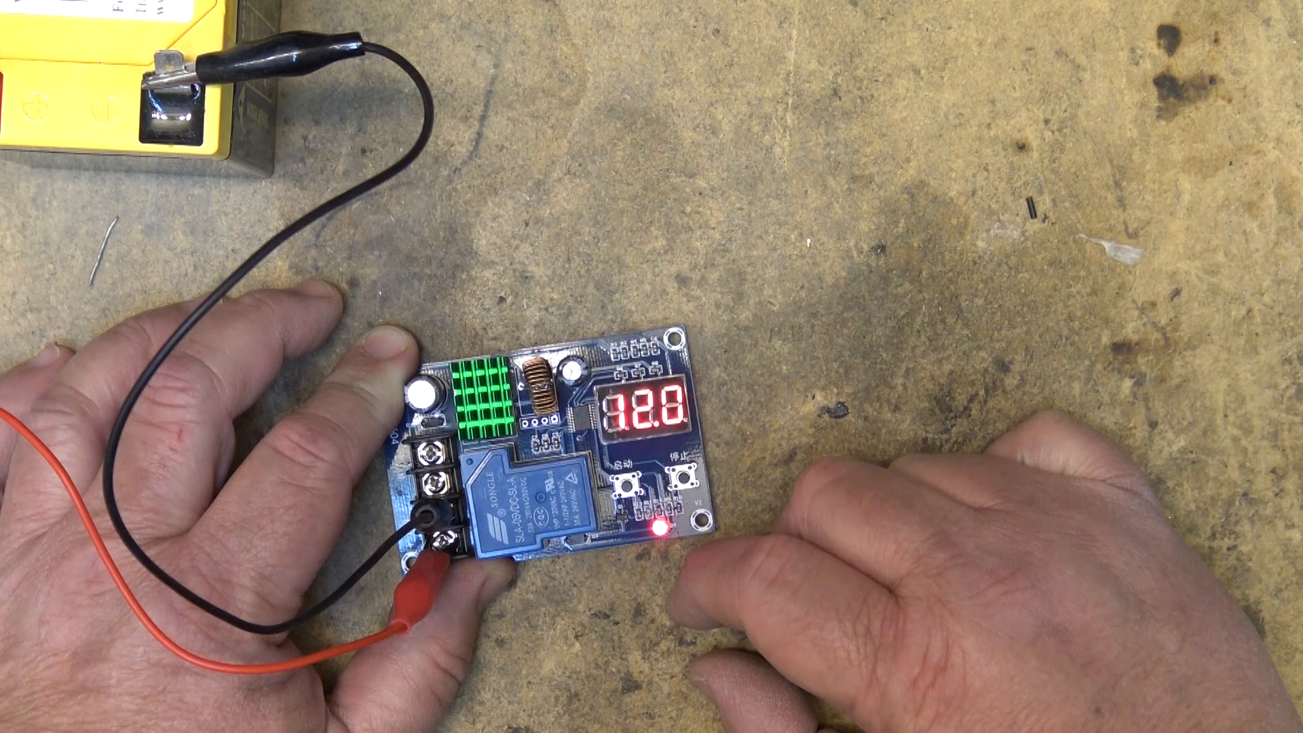
{"action": "left_click", "coordinate": [681, 477]}
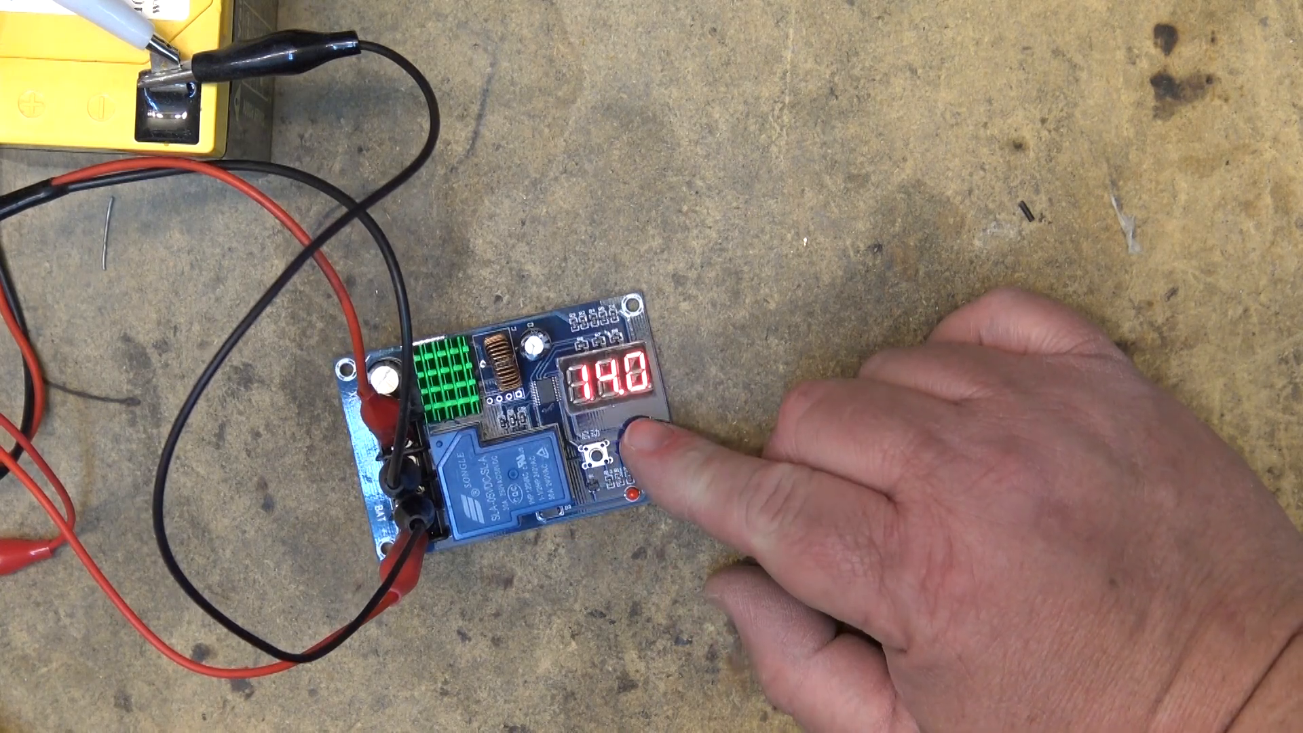
{"action": "left_click", "coordinate": [601, 450]}
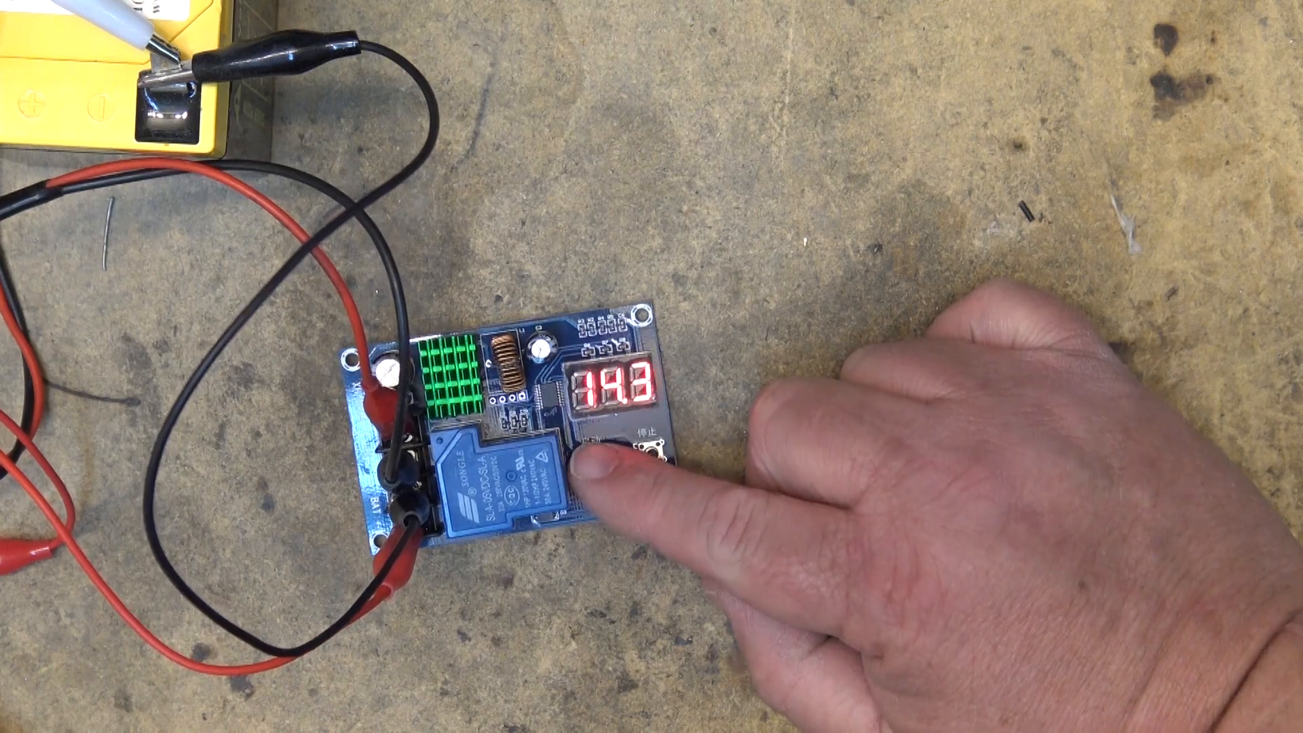
{"action": "left_click", "coordinate": [607, 454]}
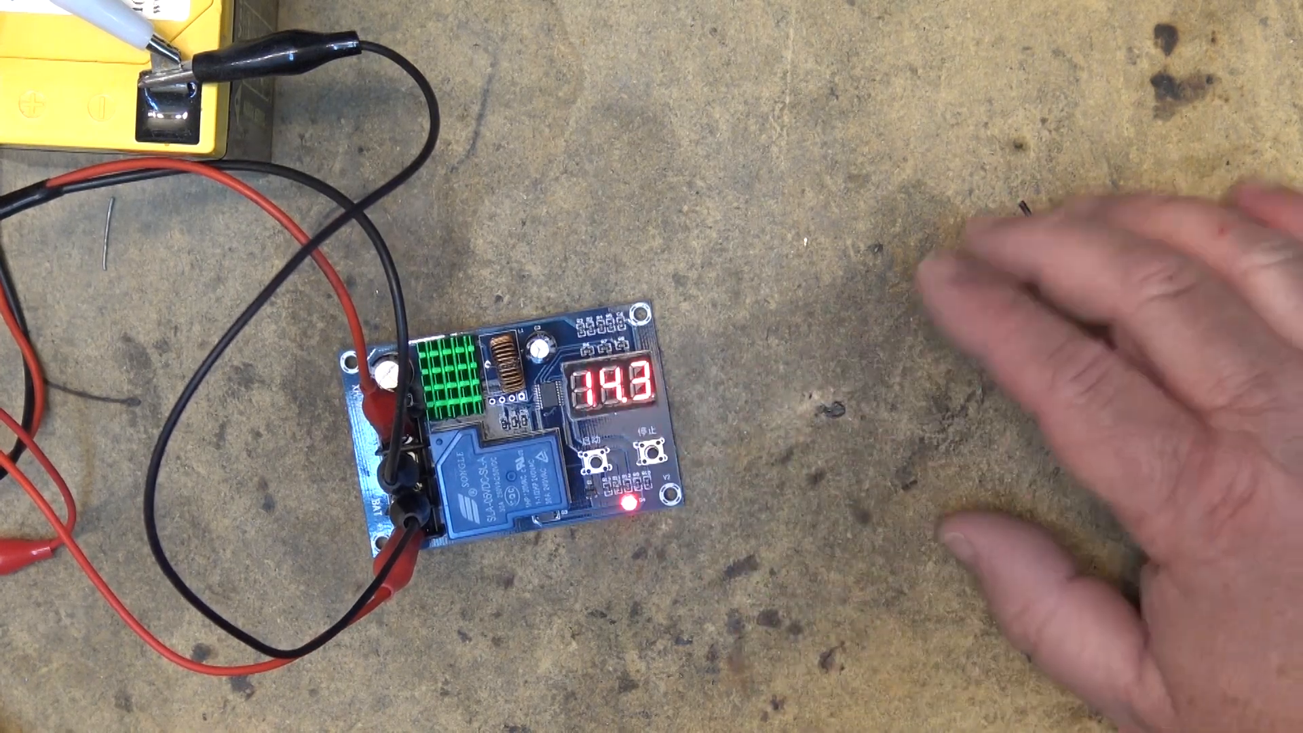